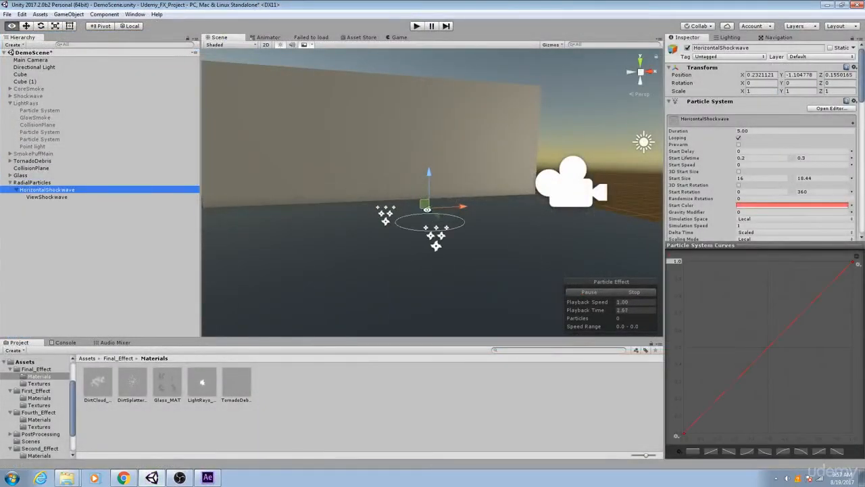
Apply Polar Coordinates to the Fractal Noise layer with Type of Conversion set to Rect to Polar.
left_click(633, 292)
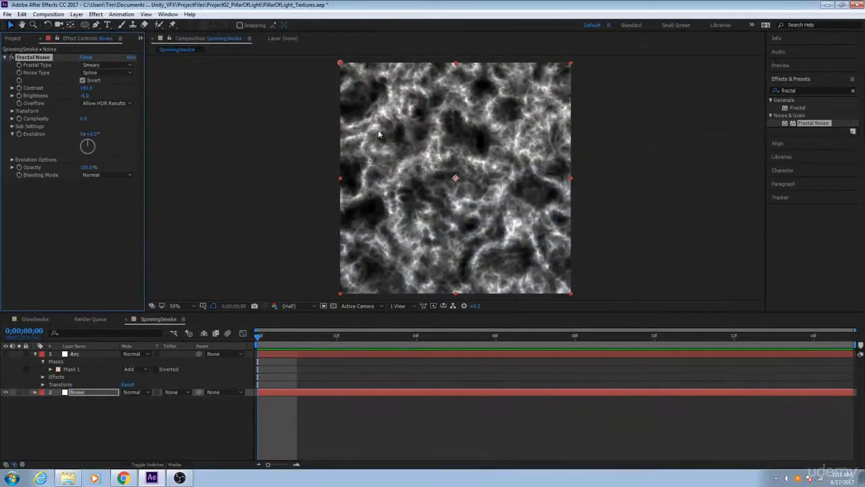
left_click(105, 198)
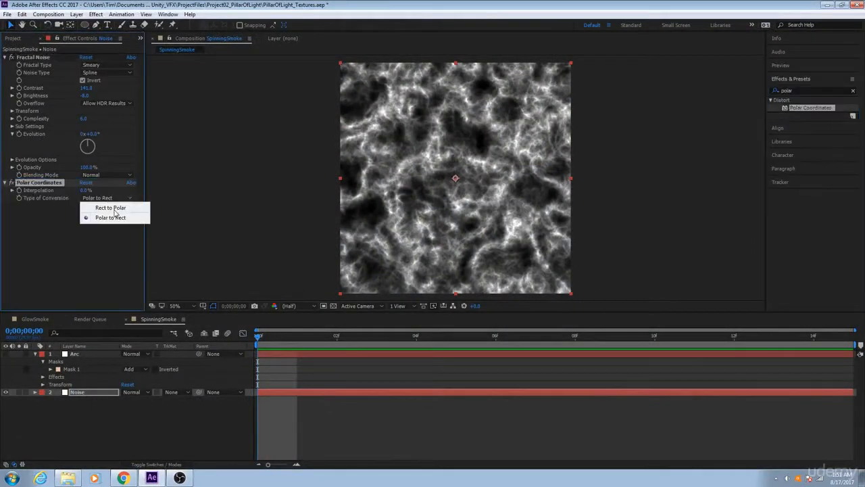
left_click(111, 217)
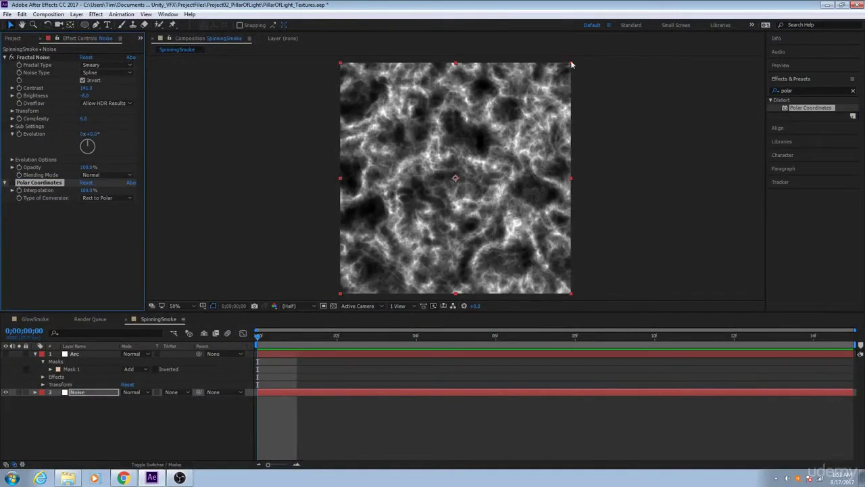